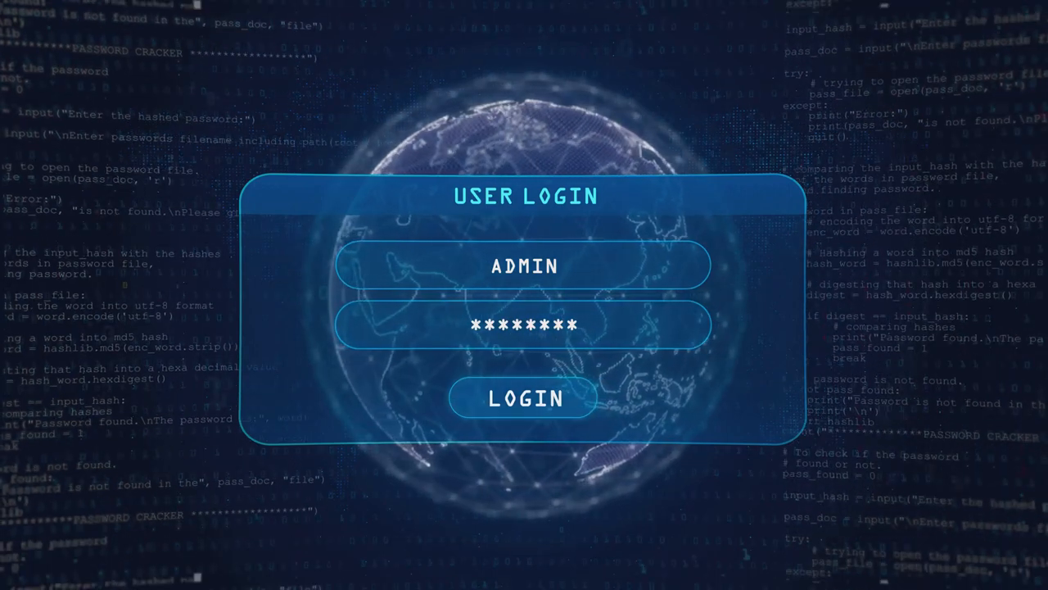
# Step: Submit the ADMIN login so the loading bar begins filling at 2%
pyautogui.click(521, 399)
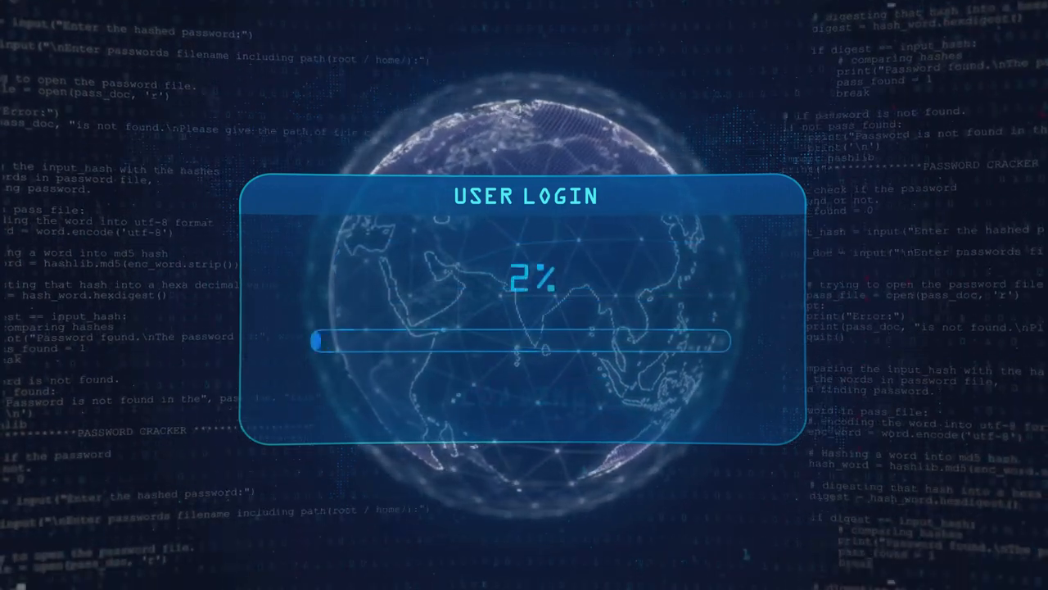